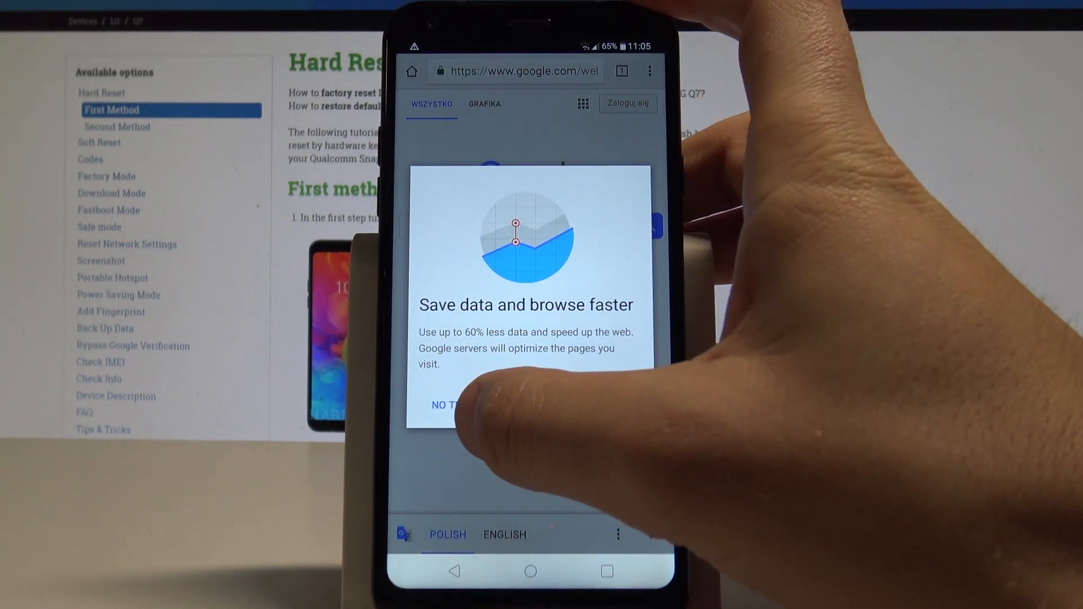
# Dismiss the Data Saver prompt with NO THANKS and reach Privacy via the menu's Settings.
pyautogui.click(442, 405)
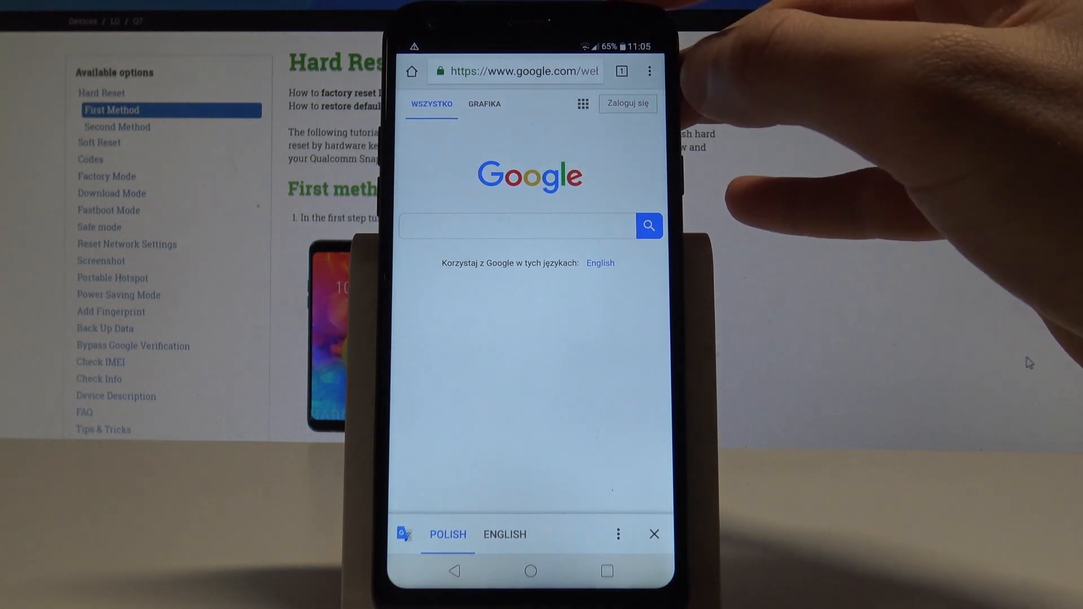
pyautogui.click(648, 71)
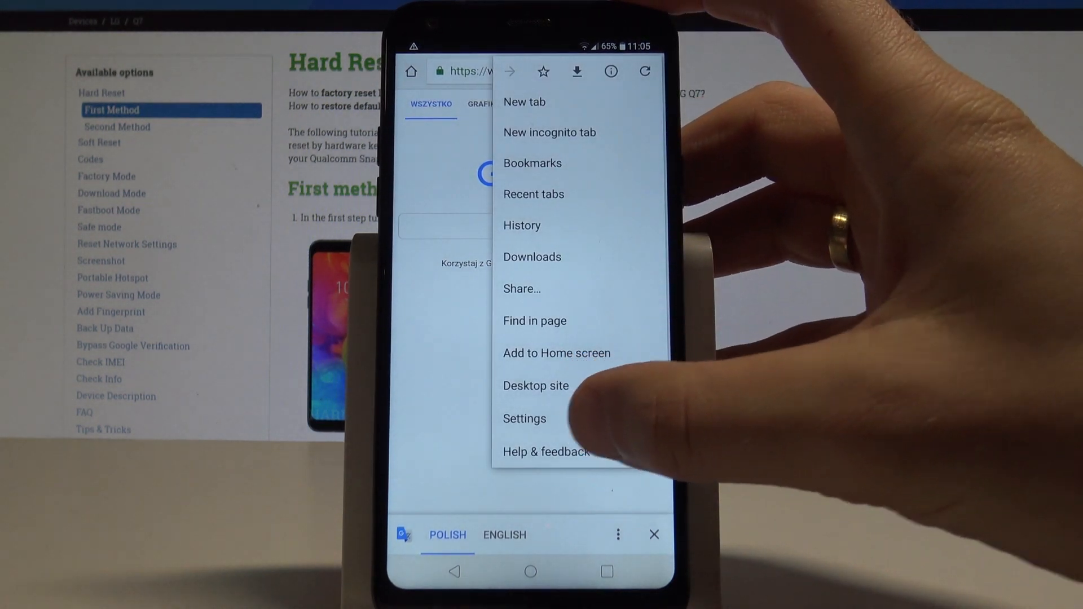
pyautogui.click(524, 419)
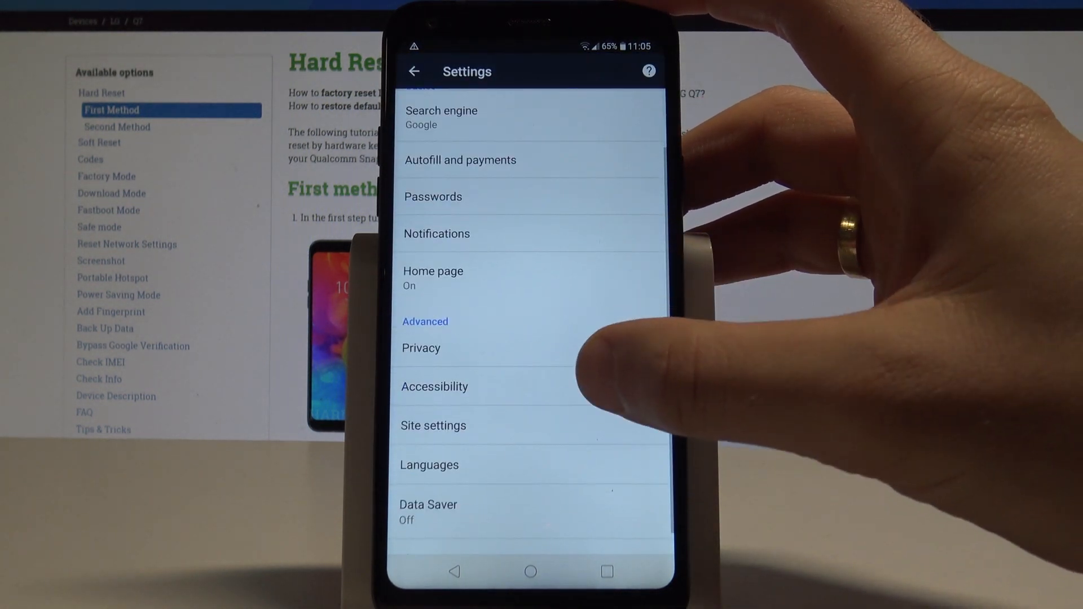
pyautogui.click(421, 348)
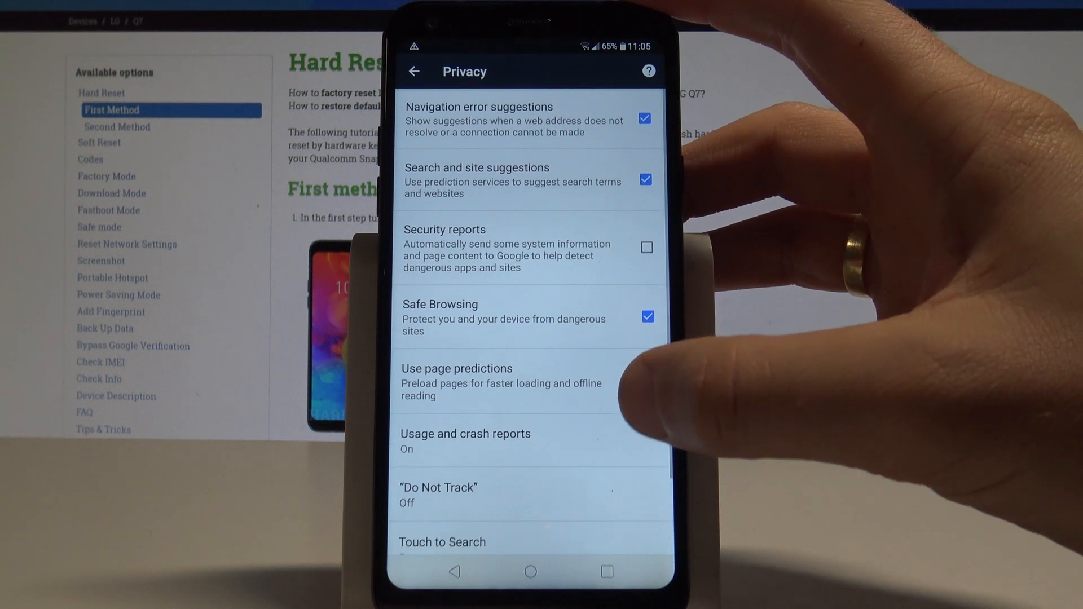
pyautogui.scroll(3)
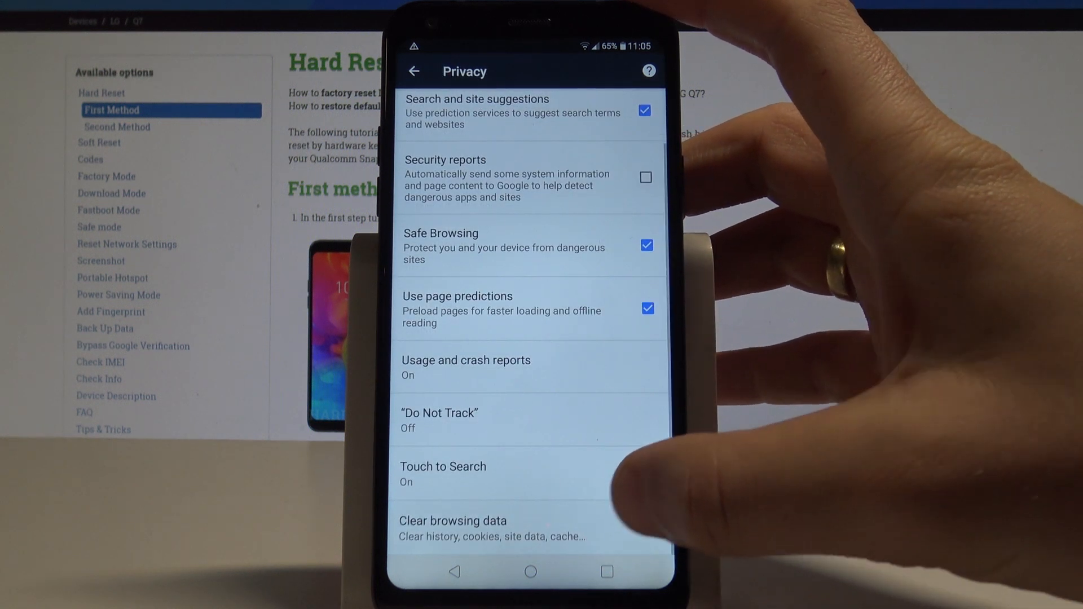
# Enter Clear browsing data, leave cached images ticked and time range unchanged, and go to ADVANCED.
pyautogui.click(453, 528)
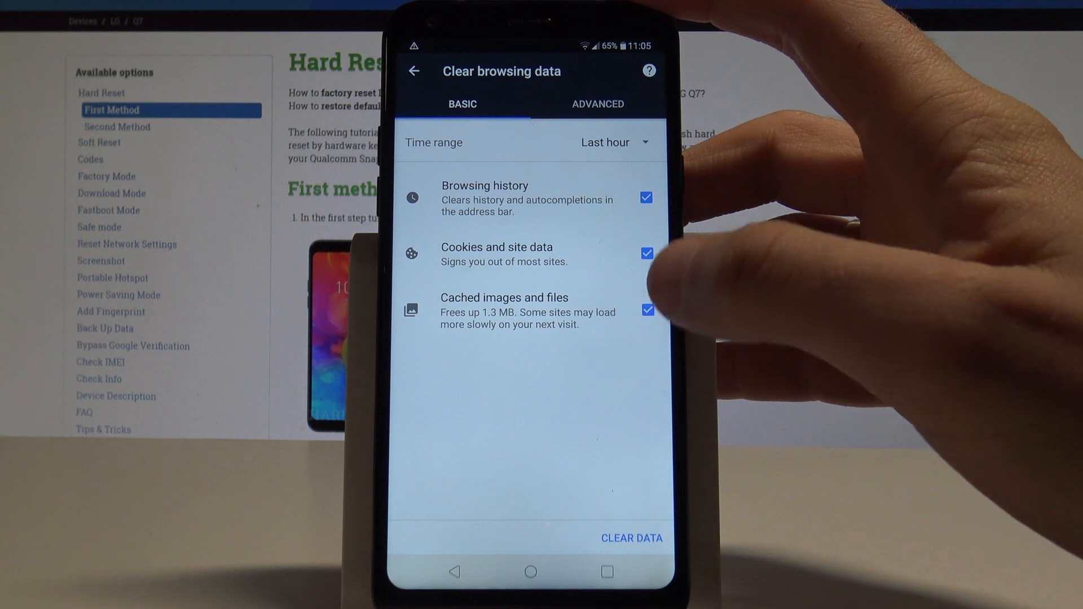
pyautogui.click(645, 310)
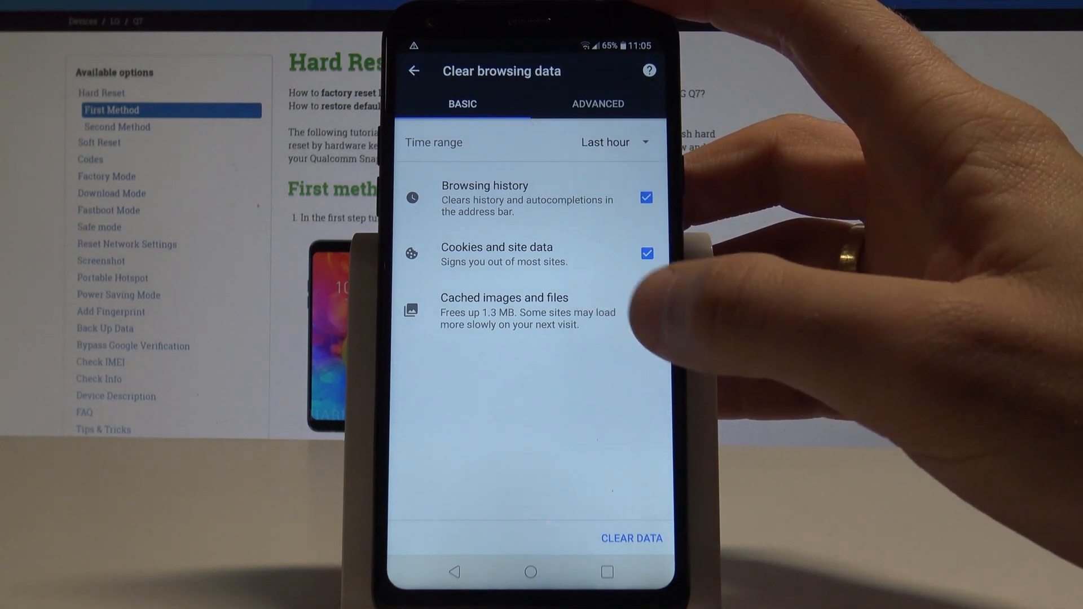
pyautogui.click(646, 311)
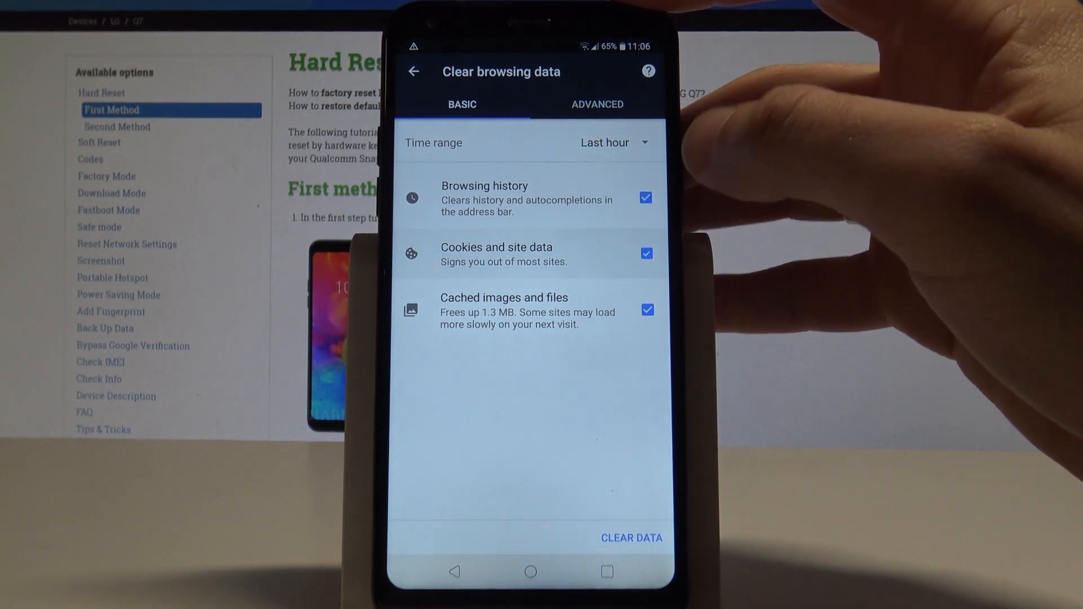
pyautogui.click(611, 142)
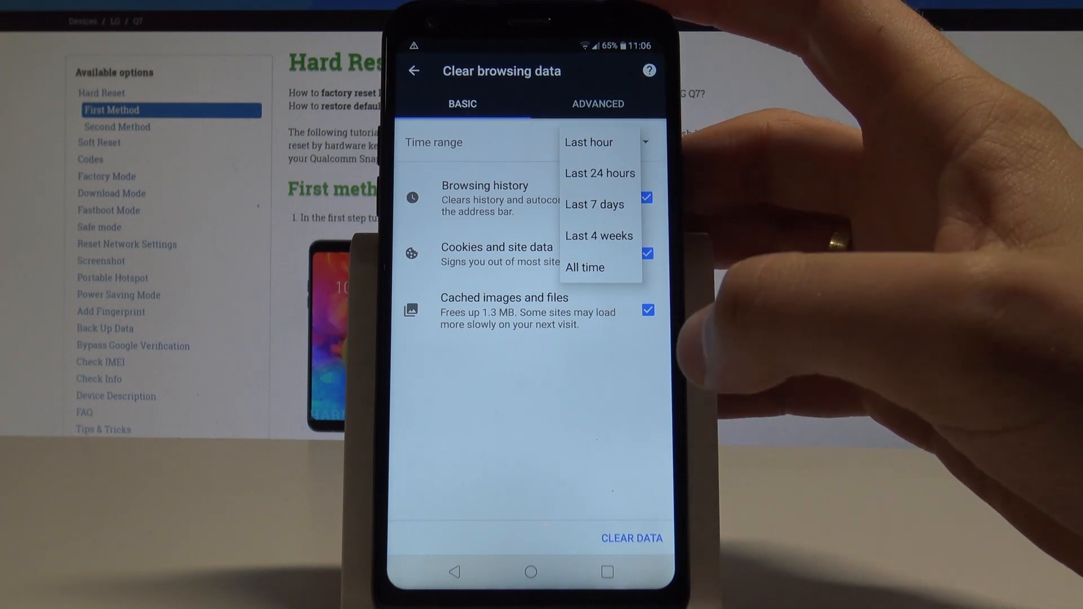
pyautogui.click(588, 142)
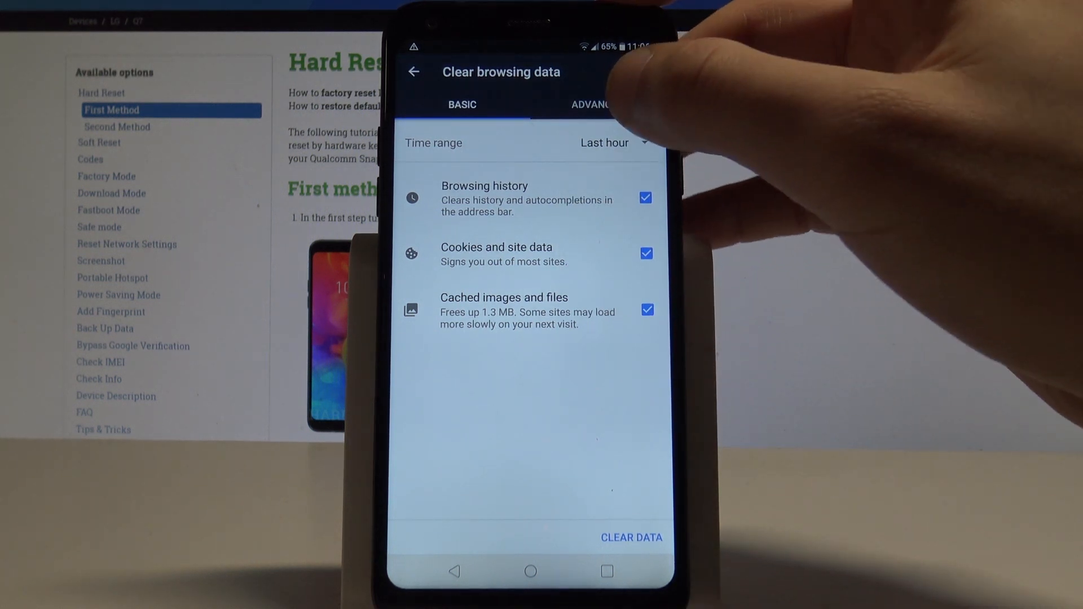
pyautogui.click(596, 104)
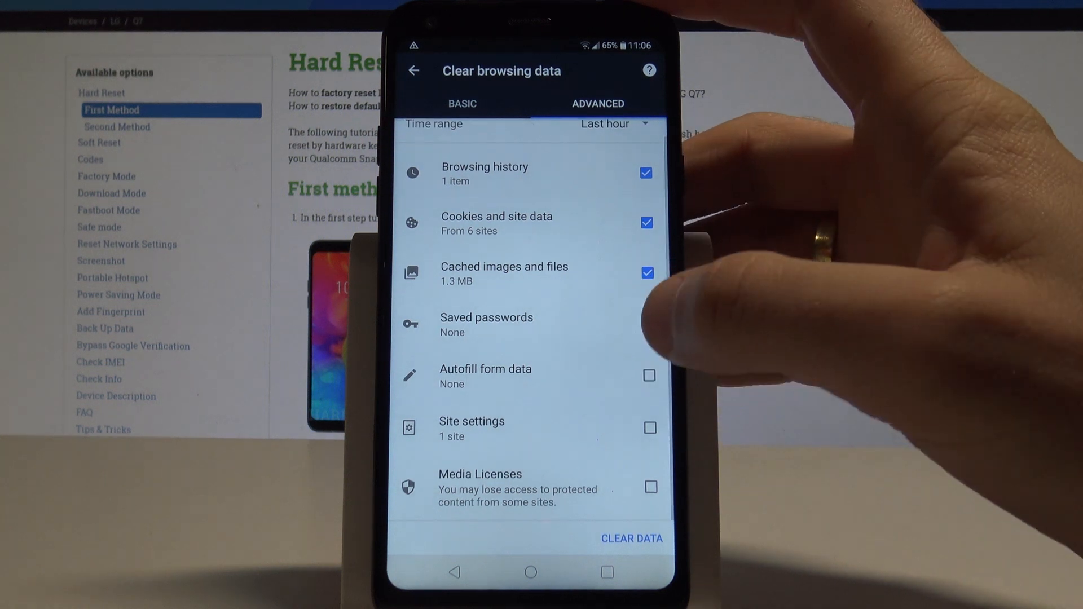
# Tick Saved passwords, Autofill form data, Site settings and Media Licenses, then show the time range choices.
pyautogui.click(647, 323)
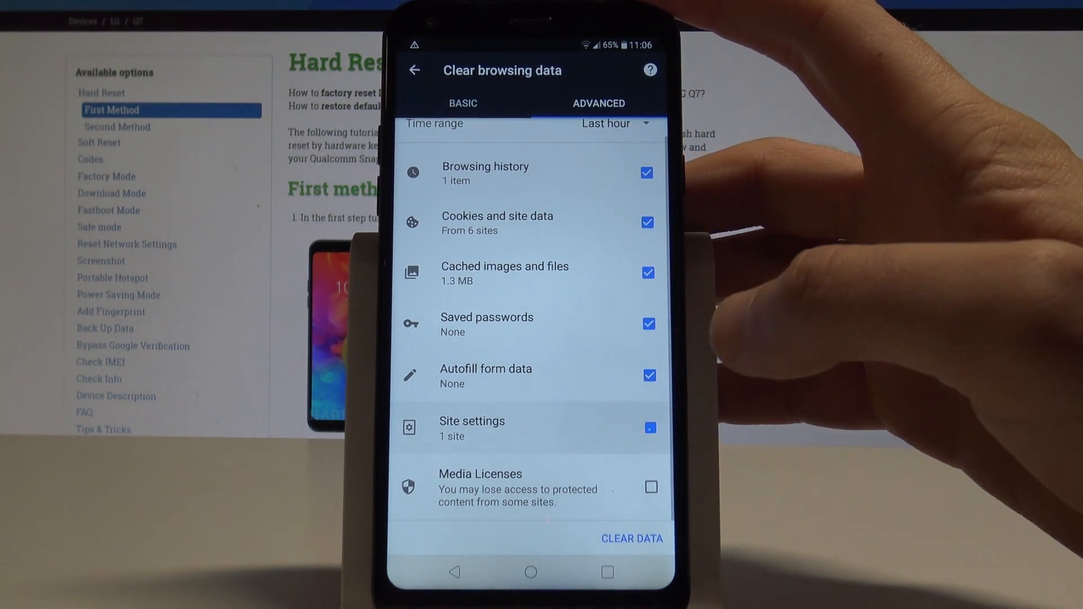
pyautogui.click(649, 487)
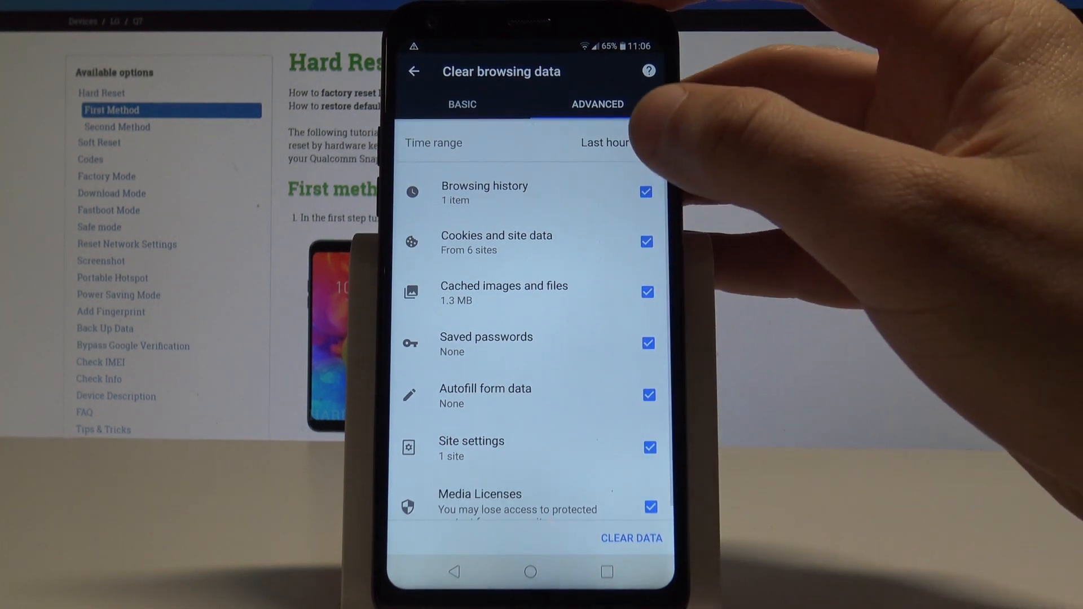
pyautogui.click(604, 142)
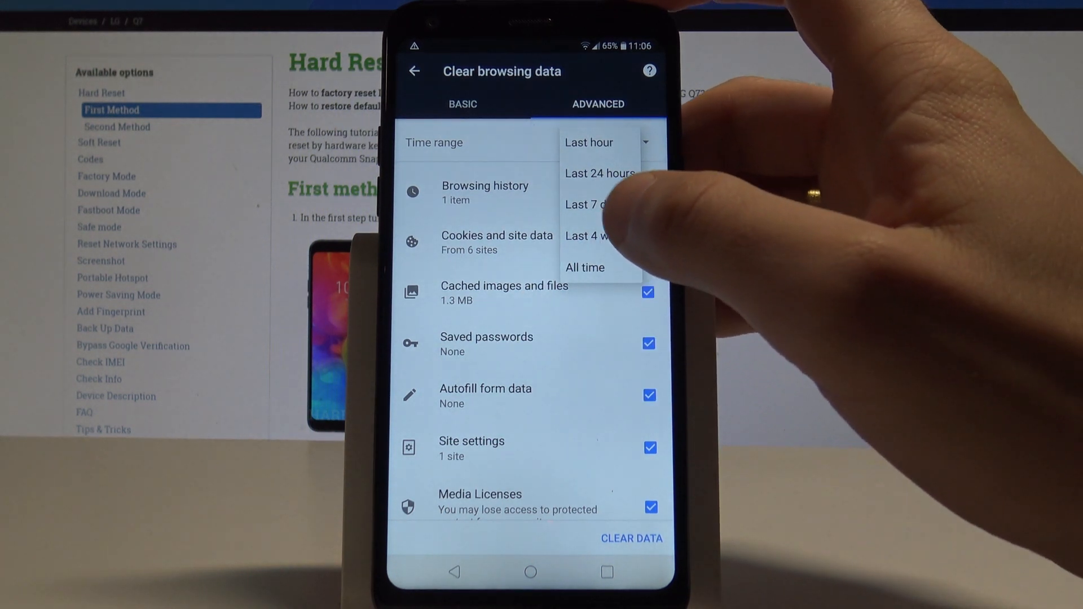
# Clear the selected data for Last 7 days and return to the phone's home screen.
pyautogui.click(586, 204)
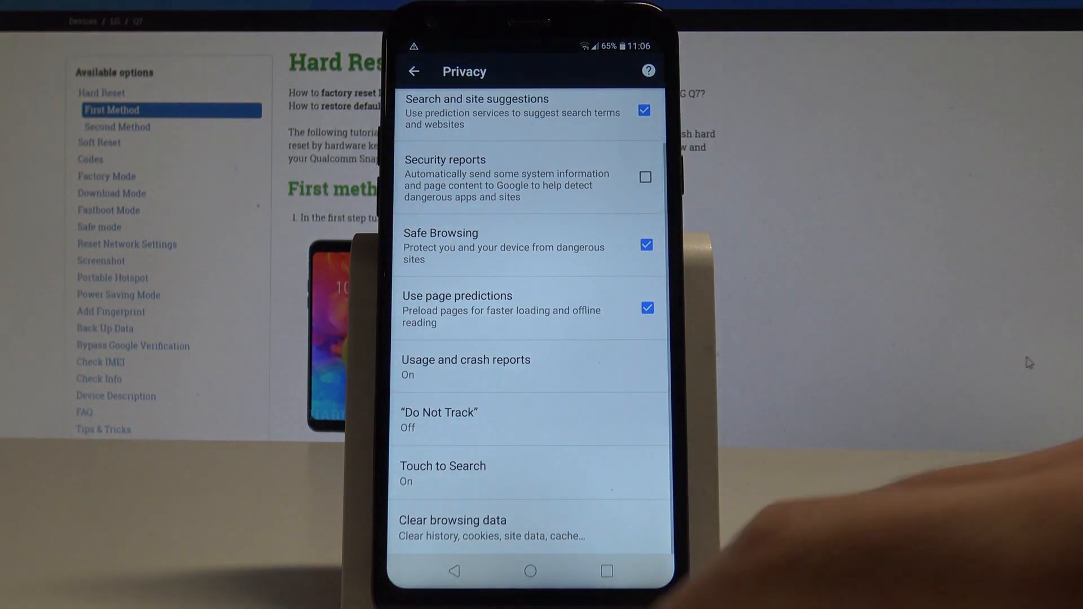
pyautogui.click(529, 571)
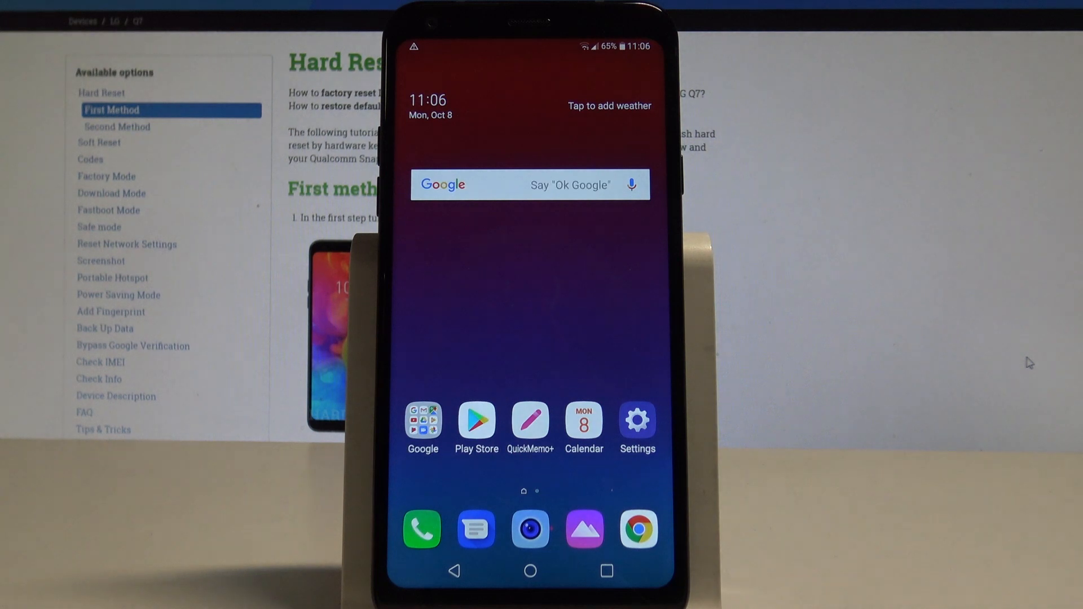